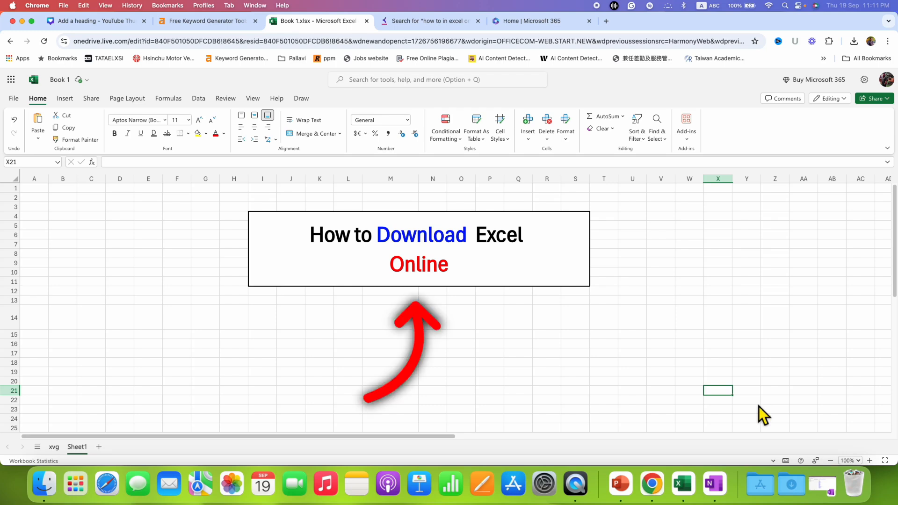
mouse_move(661, 378)
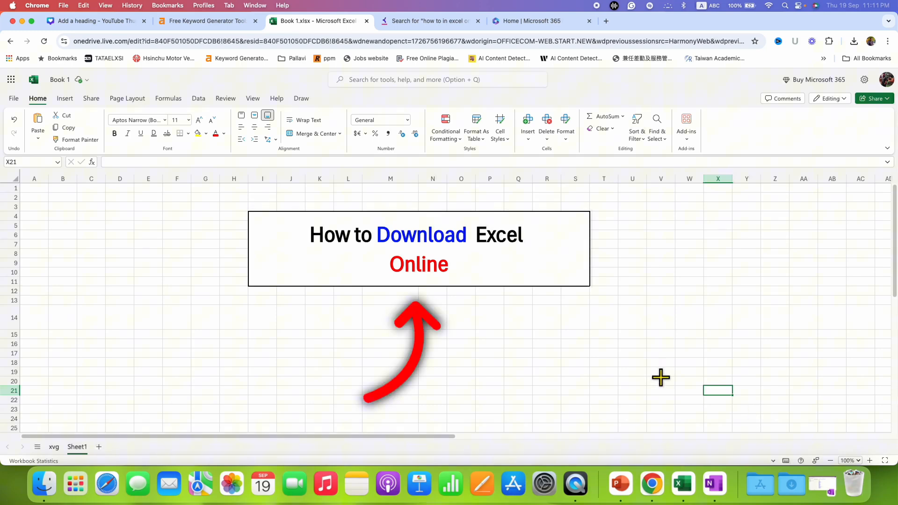
- Rename the workbook from Book 1 to 'Abhay'
click(432, 334)
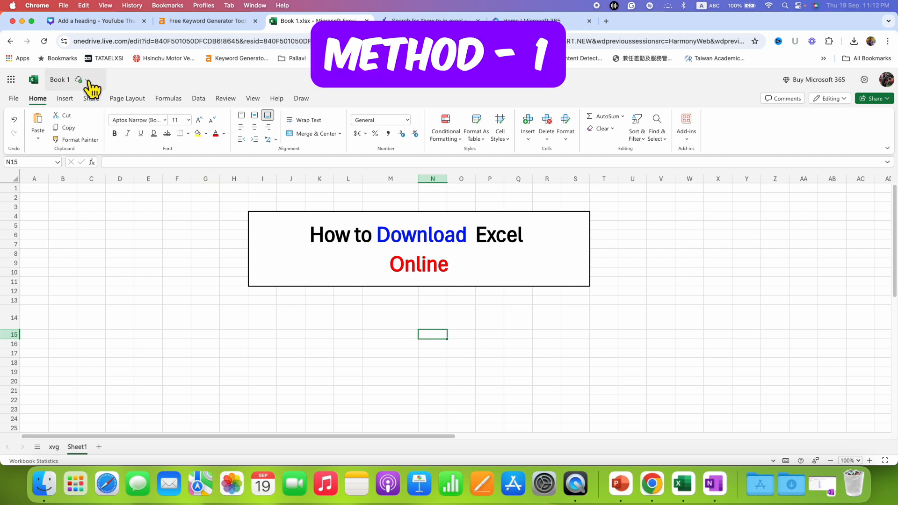
click(60, 80)
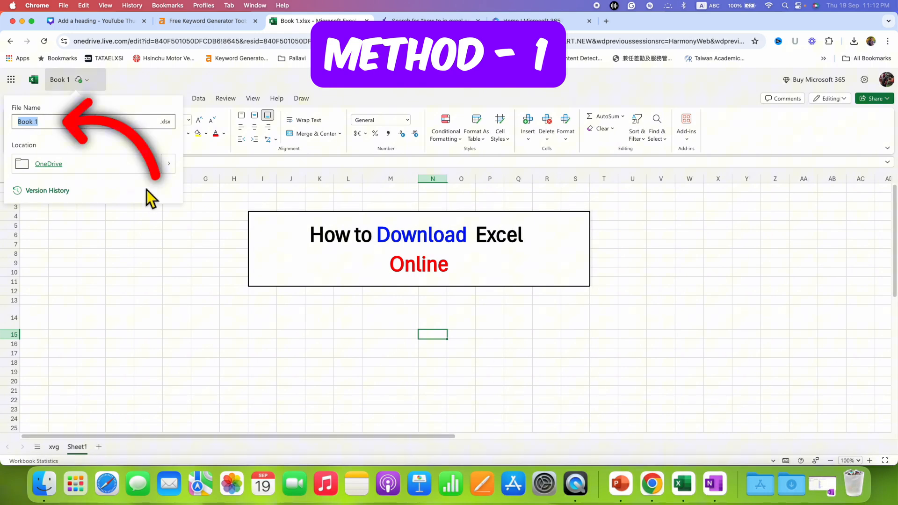
text(Abhay)
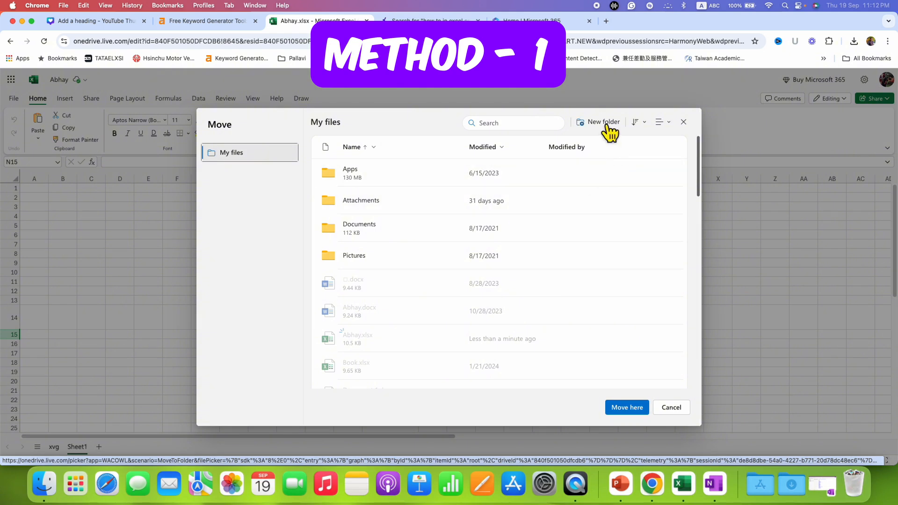
mouse_move(601, 130)
text(Excel On)
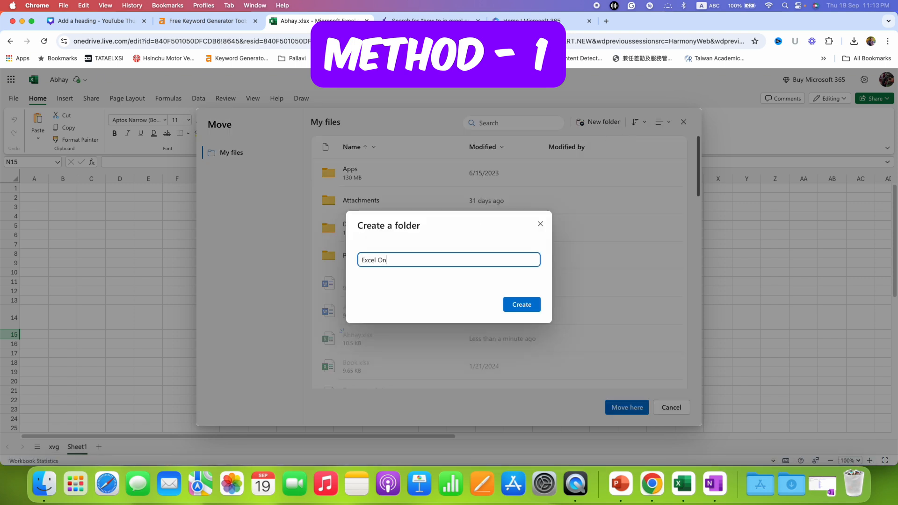
- Create an 'Excel Online' folder in OneDrive and move the Abhay workbook into it
text(line)
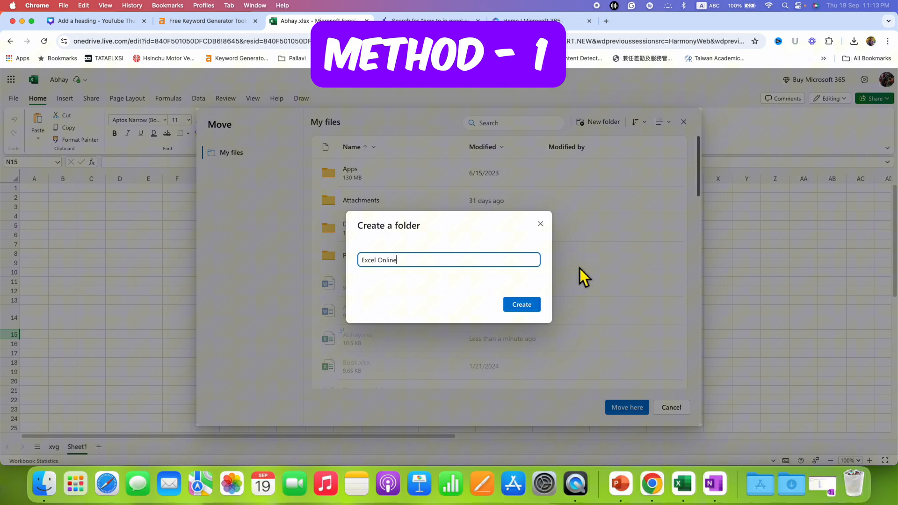
click(521, 304)
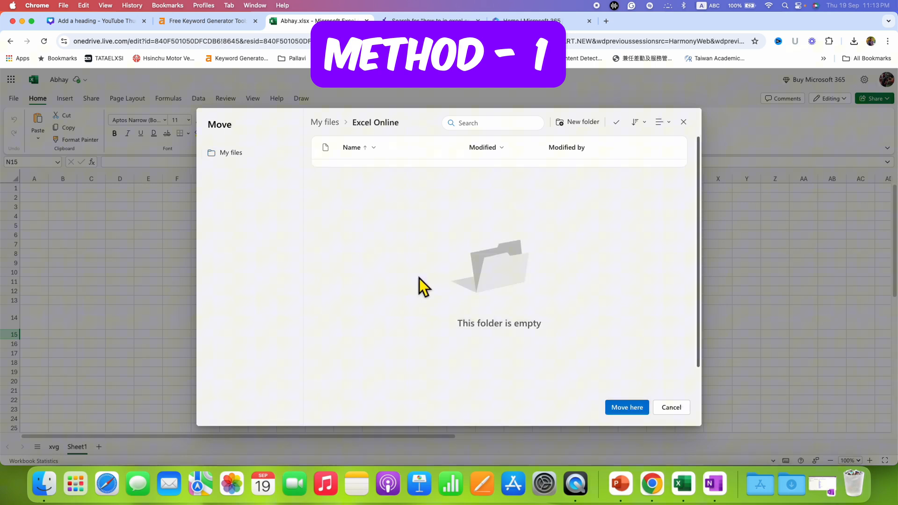
mouse_move(632, 420)
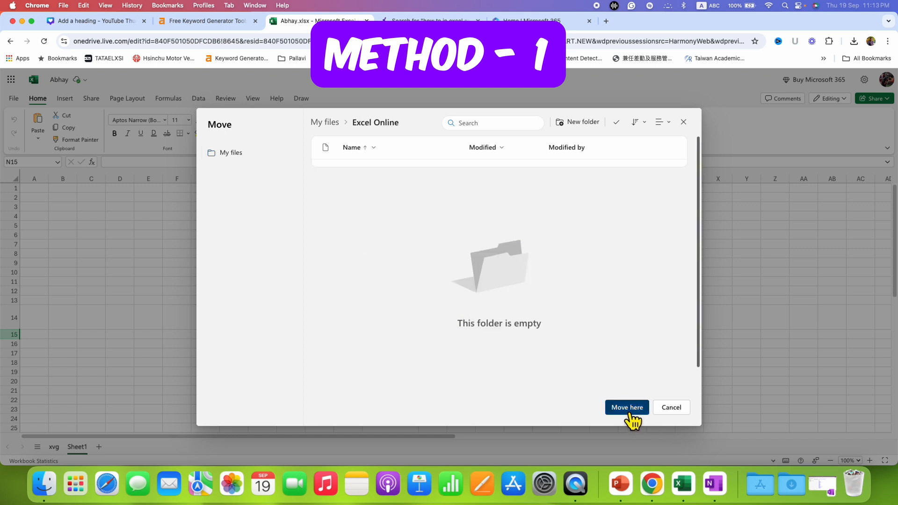
click(626, 408)
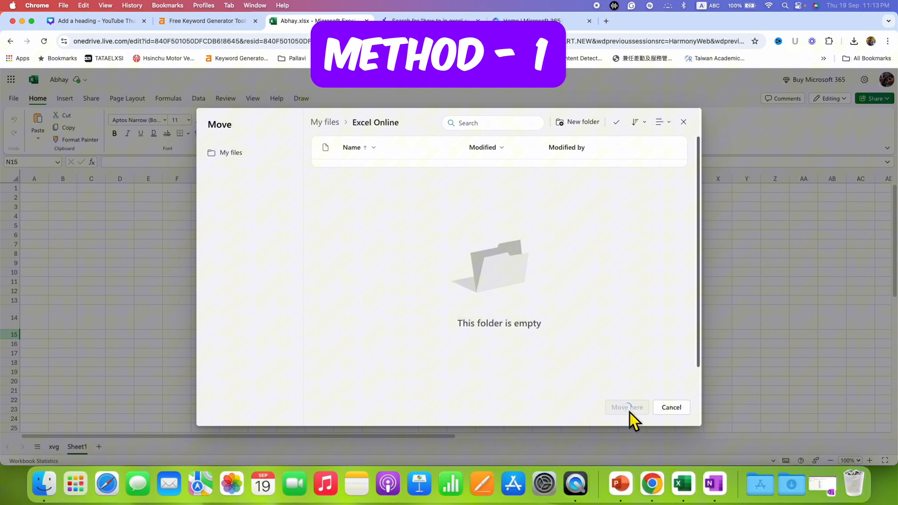
mouse_move(481, 312)
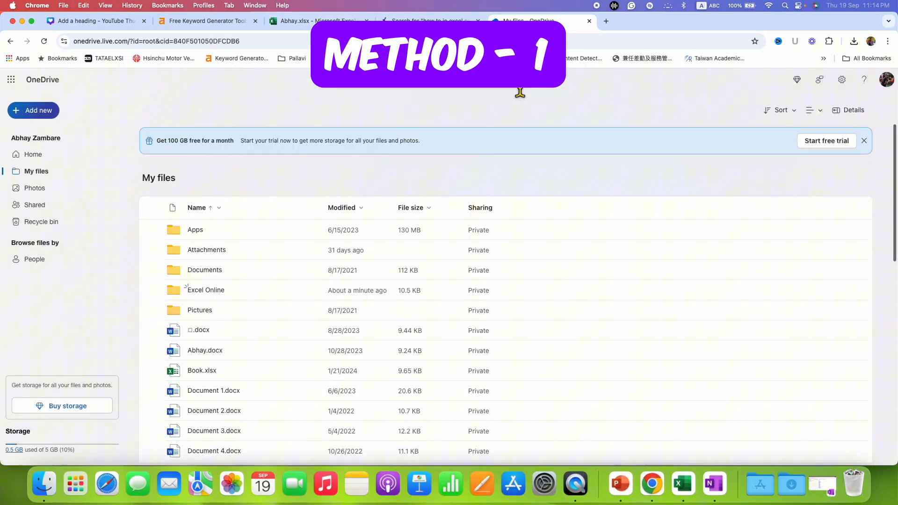
- Browse OneDrive My files and open the 'Excel Online' folder containing Abhay.xlsx
click(33, 154)
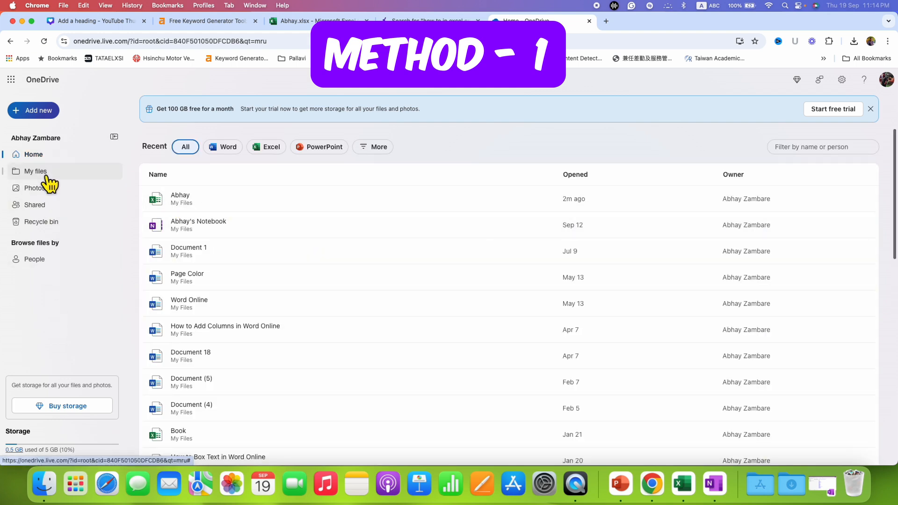
click(35, 171)
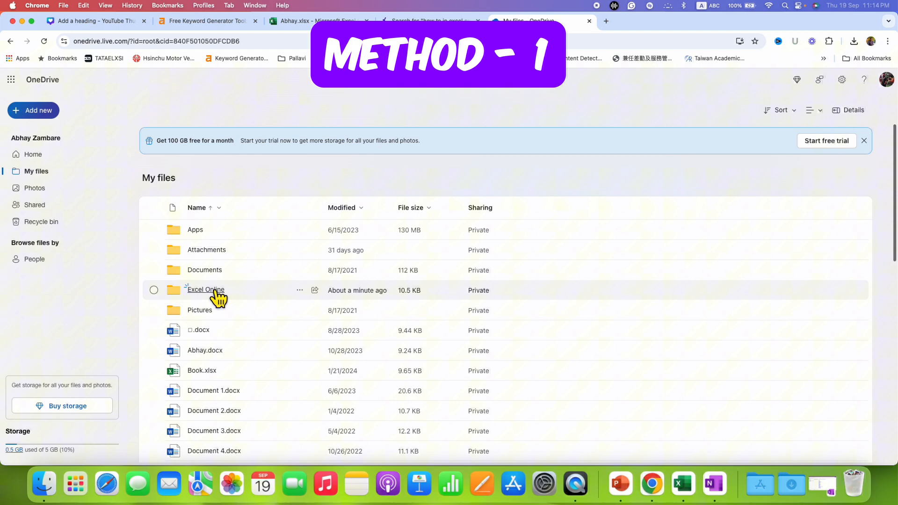
double_click(204, 290)
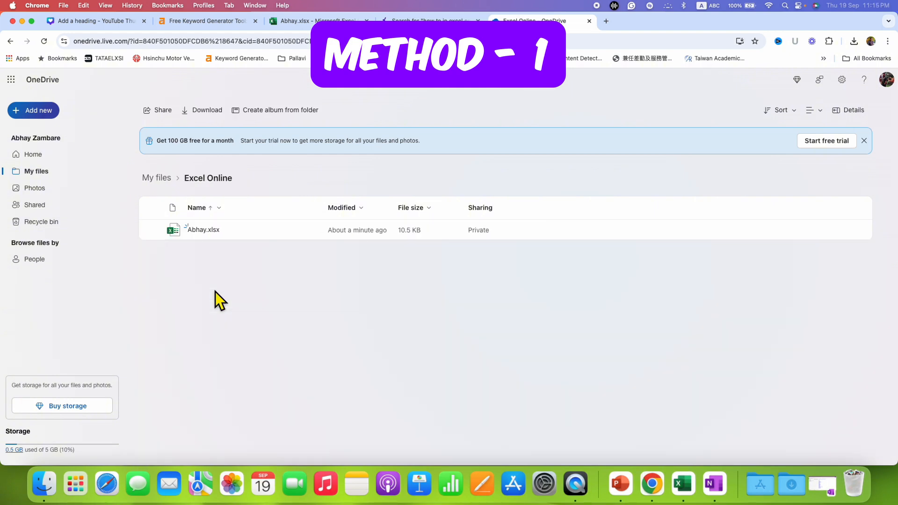
mouse_move(164, 238)
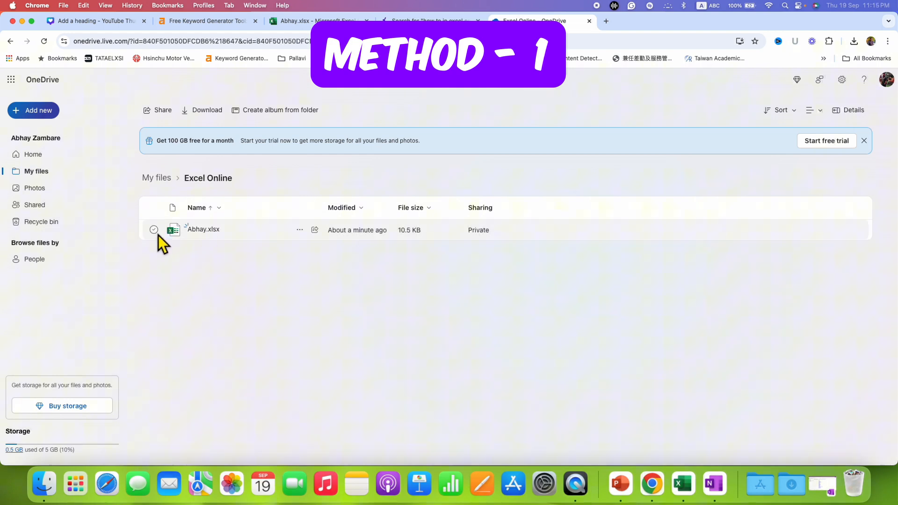
- Select Abhay.xlsx and download it to the computer
click(154, 229)
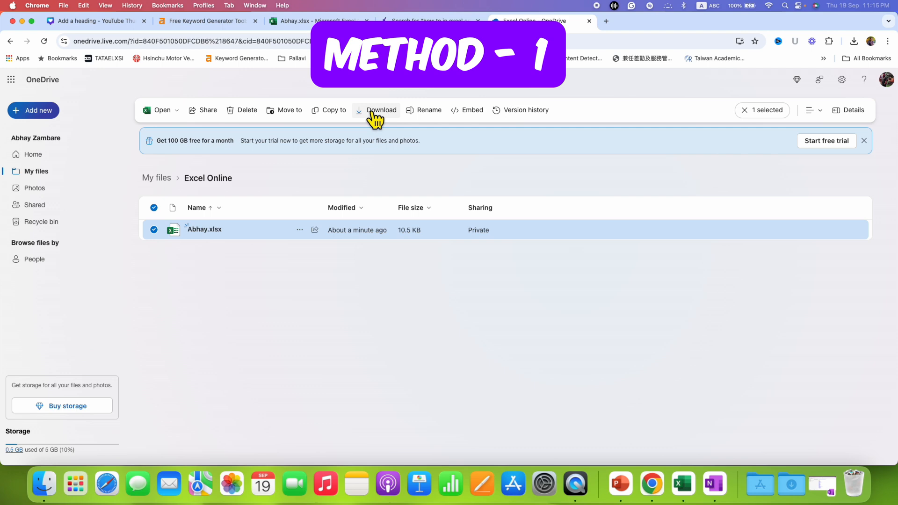
click(381, 110)
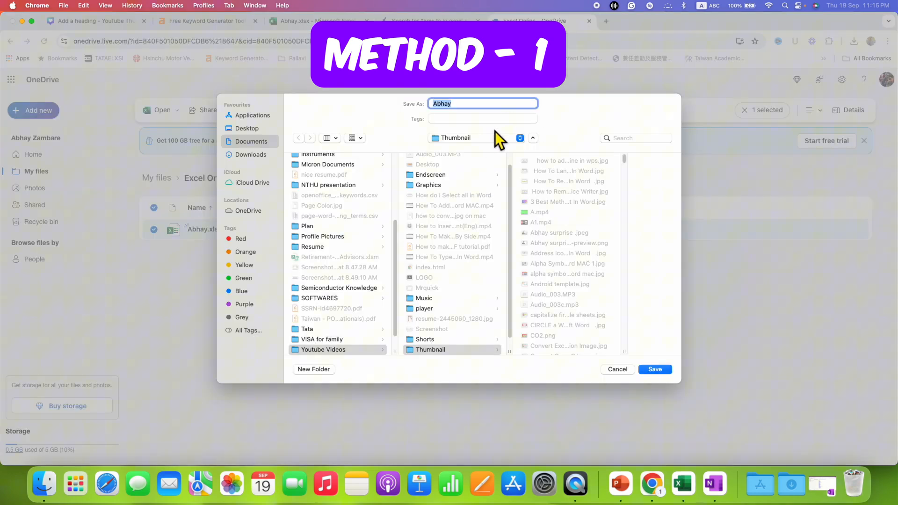
click(617, 369)
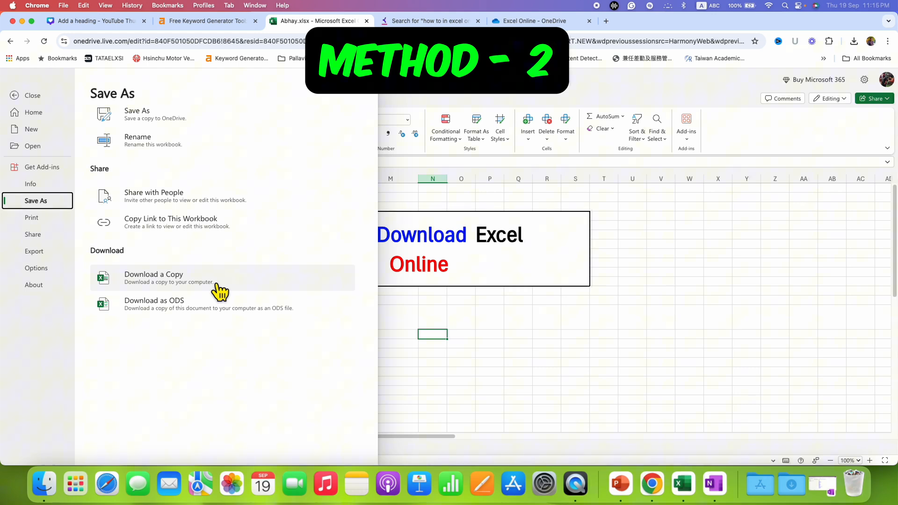
click(154, 277)
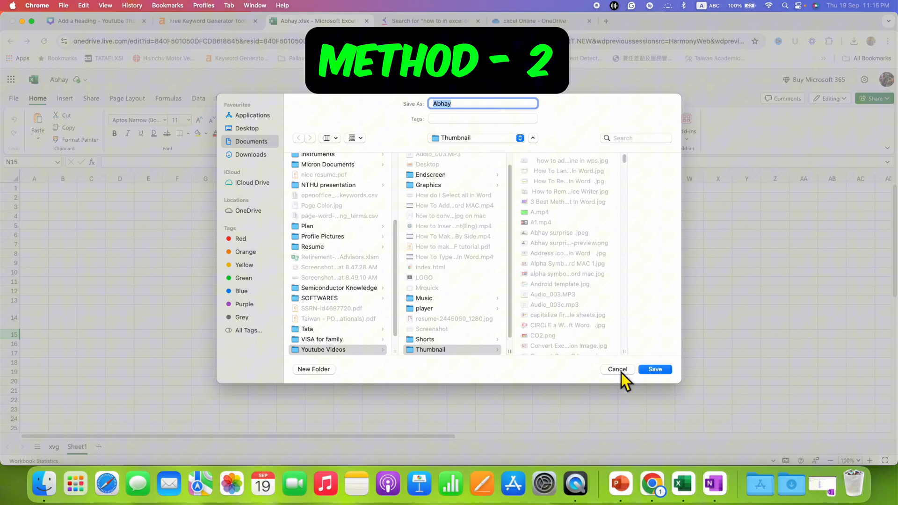
click(618, 369)
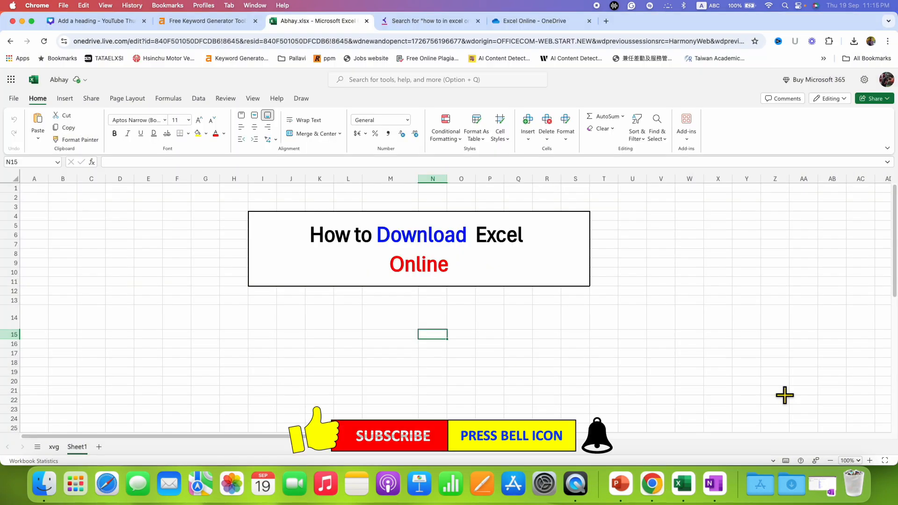